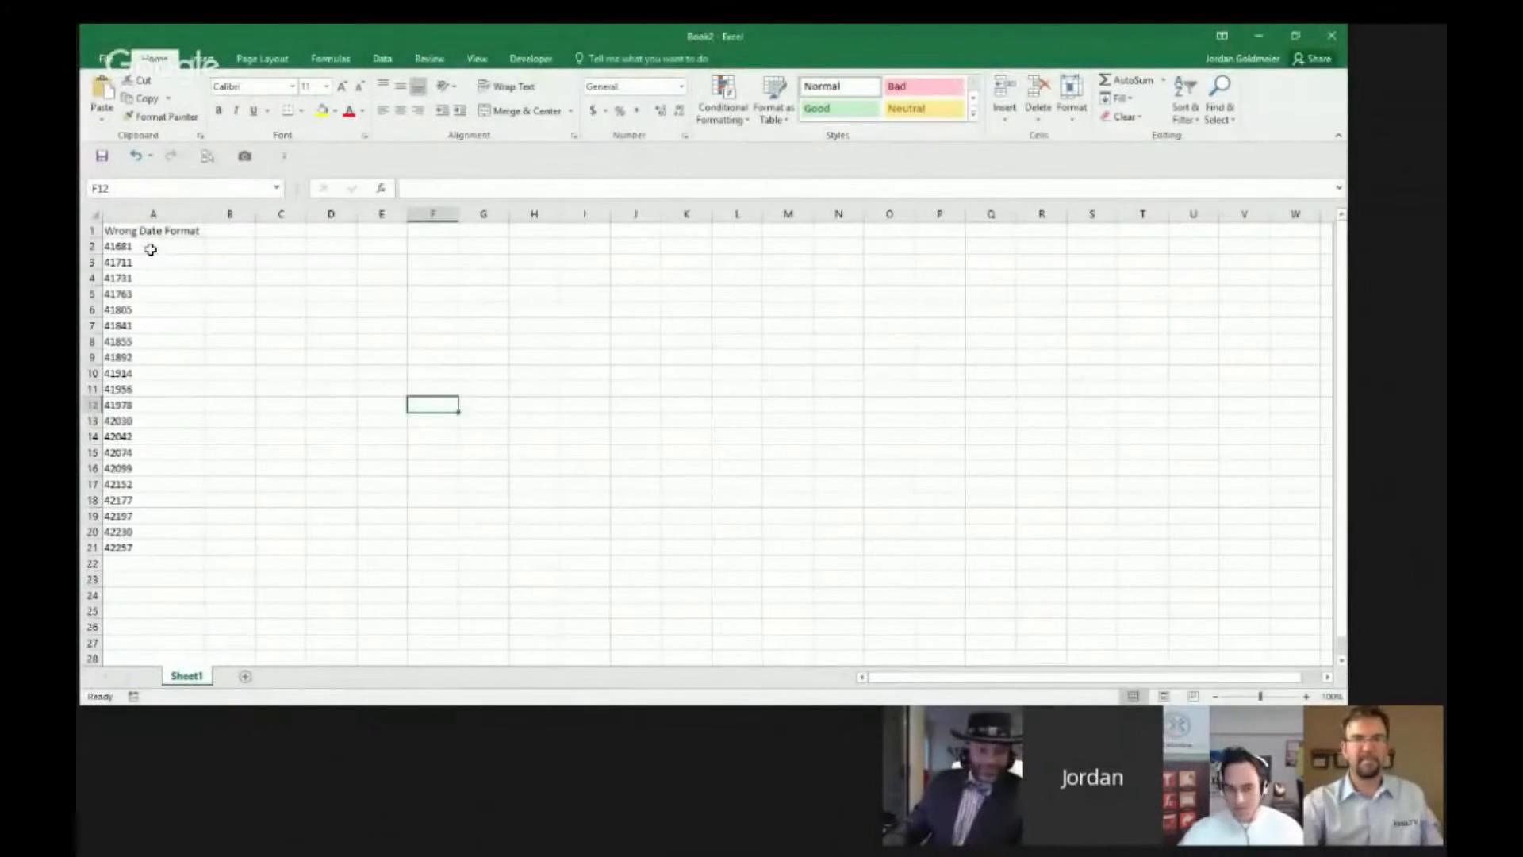
Bold the 'Wrong Date Format' header in A1 and select the serial numbers A2:A21.
left_click(152, 230)
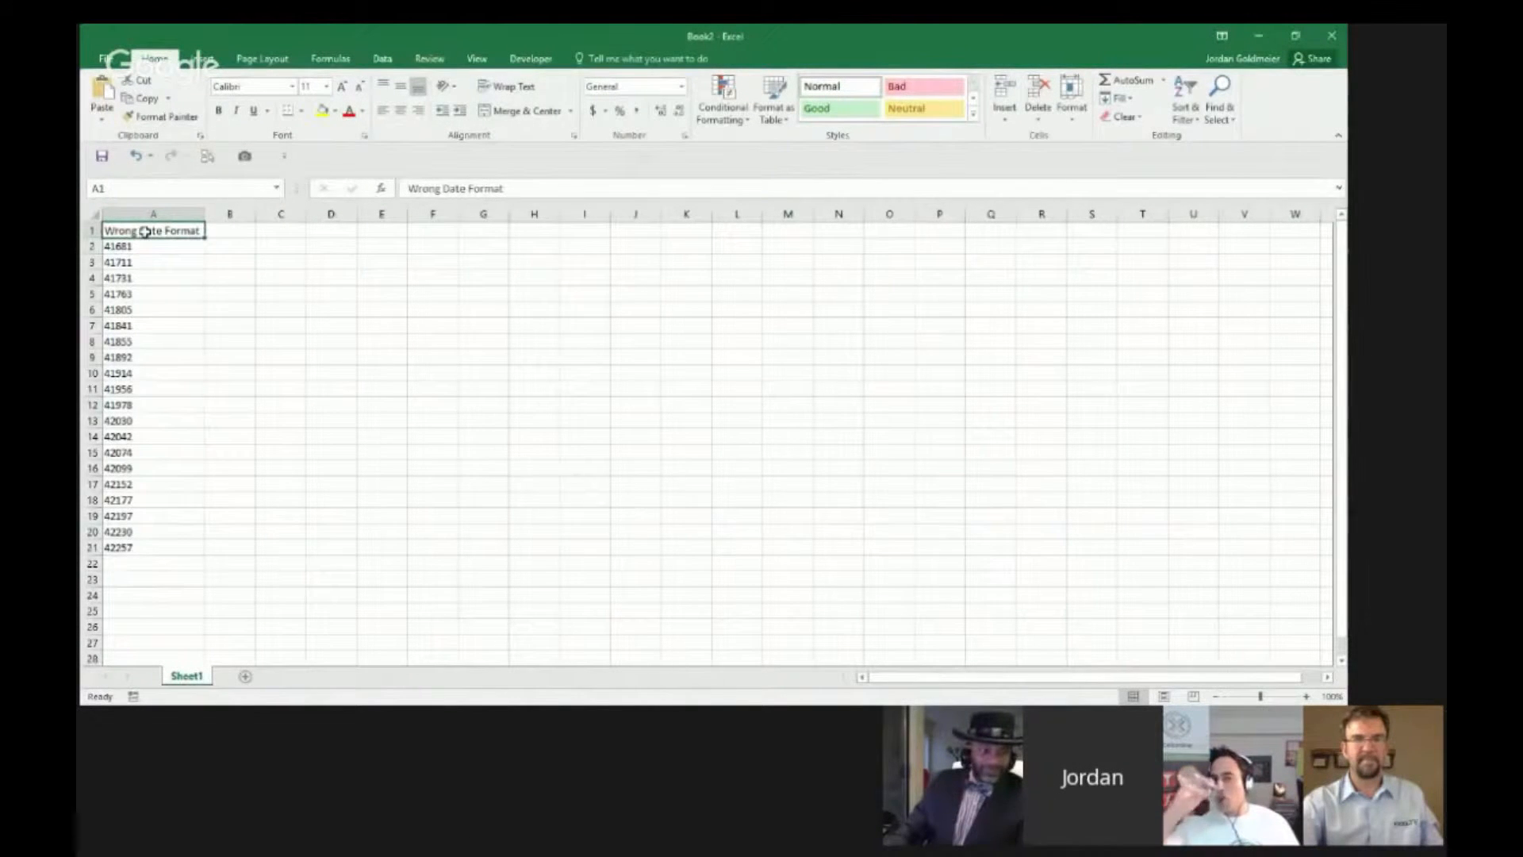
left_click(217, 109)
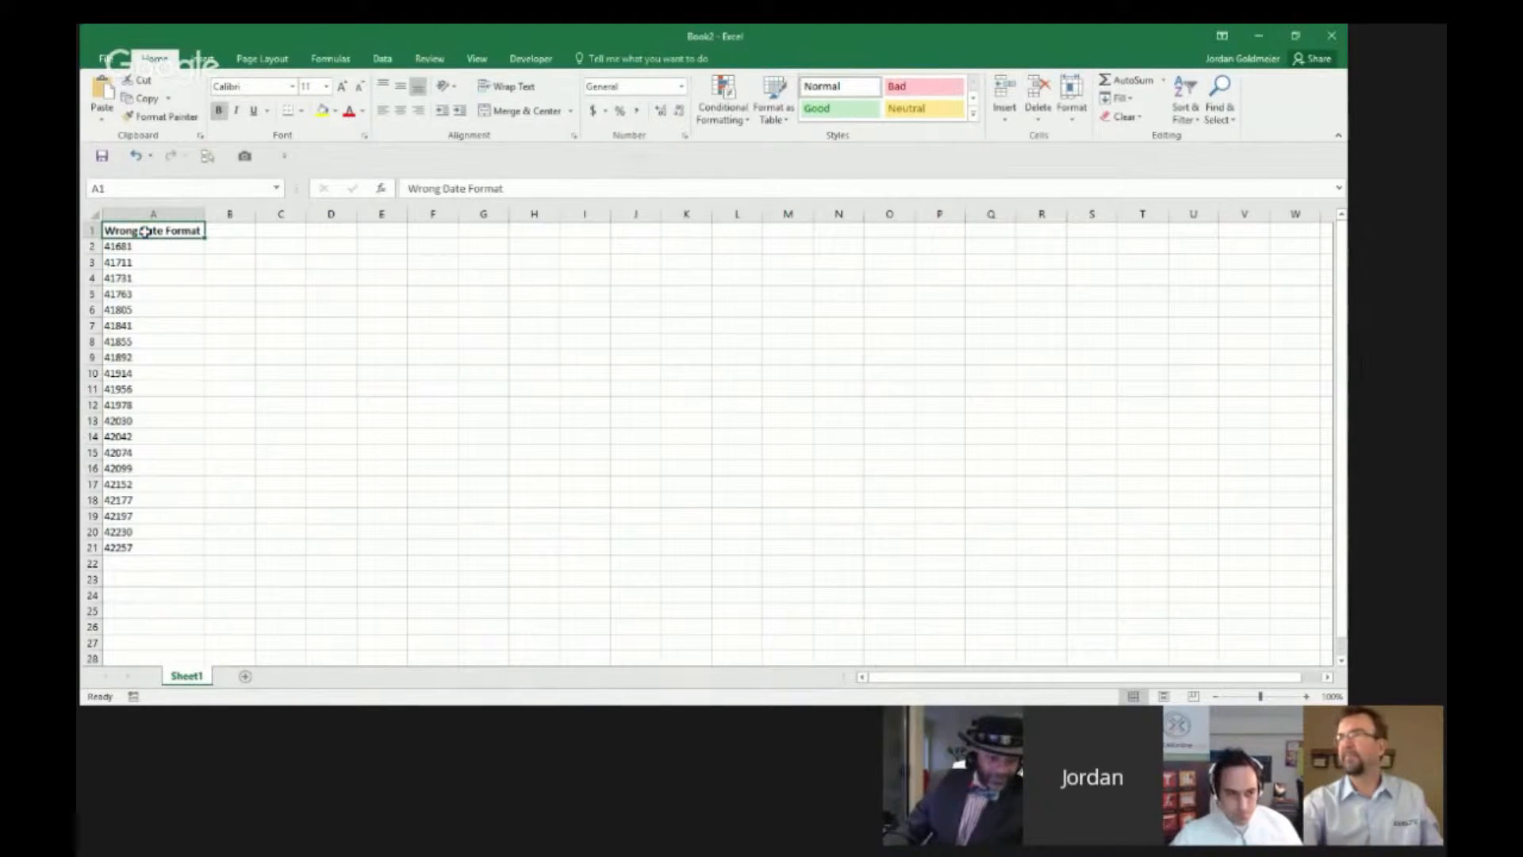
left_click(152, 577)
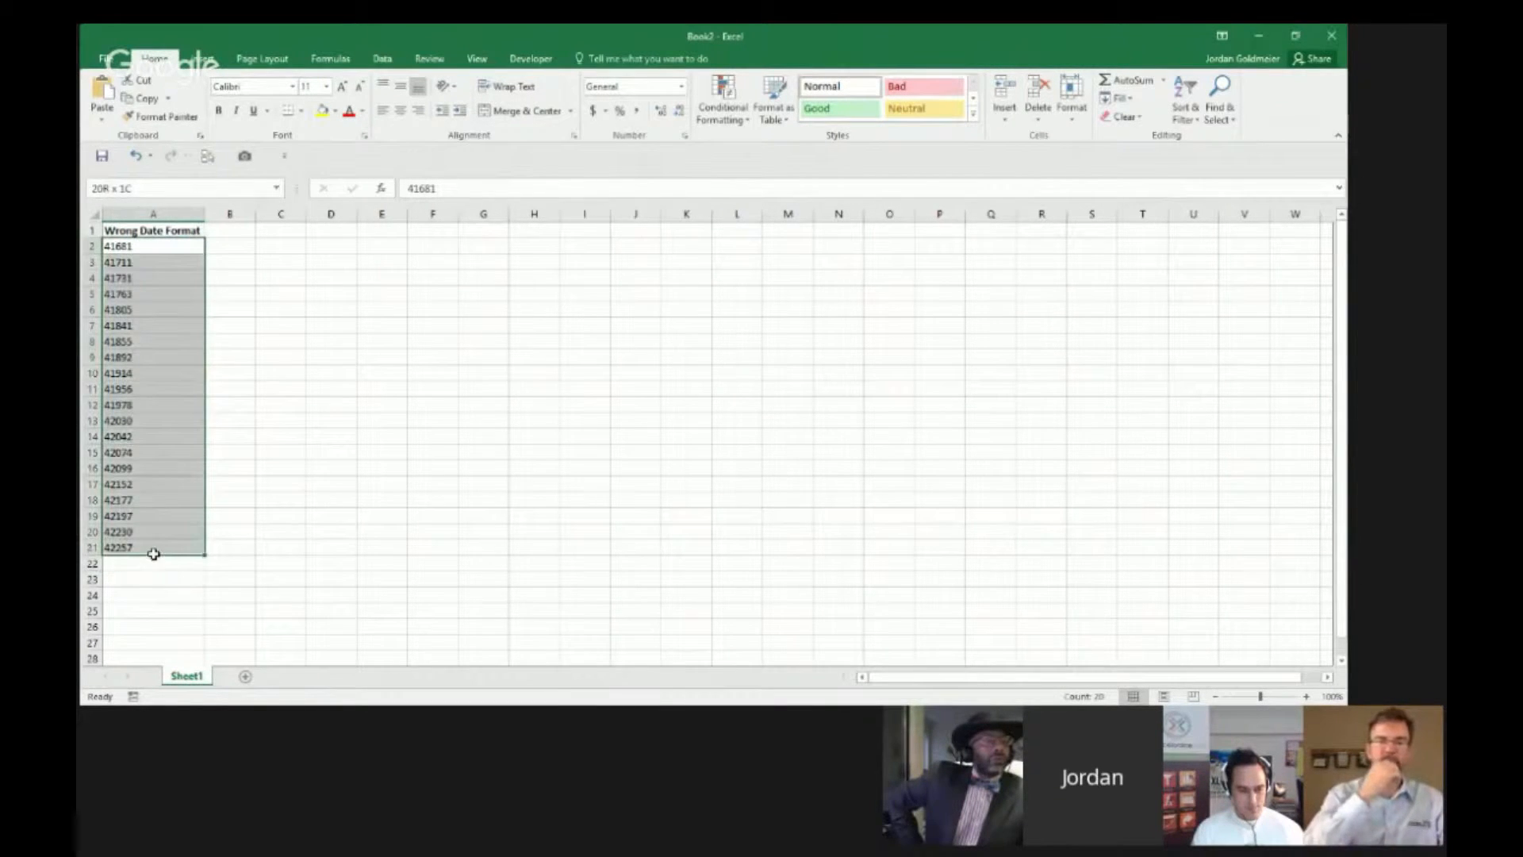
Switch to the Data ribbon with A2:A21 still selected.
left_click(382, 58)
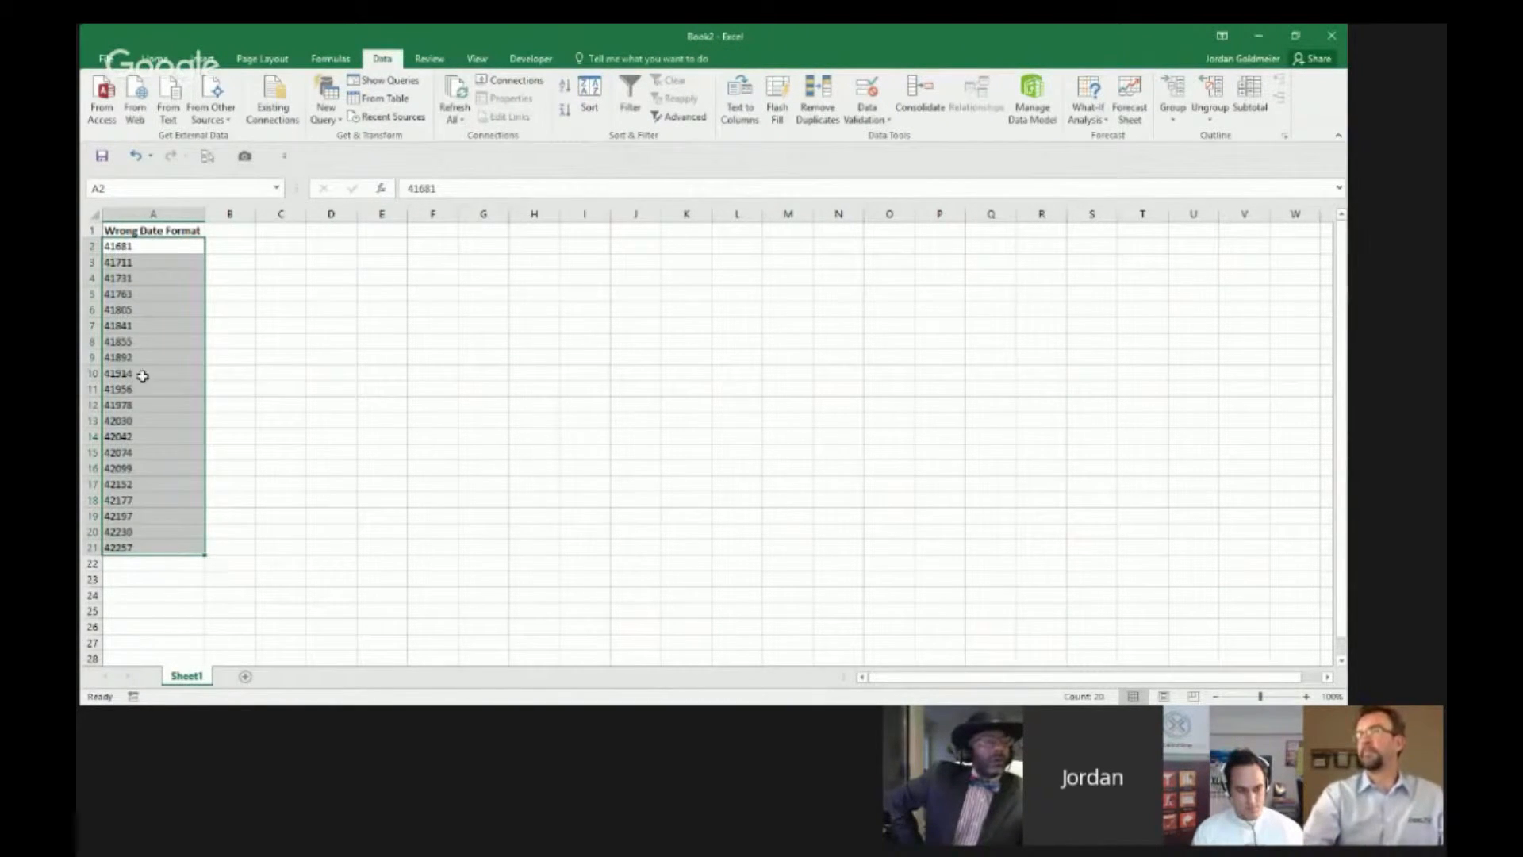
mouse_move(378, 260)
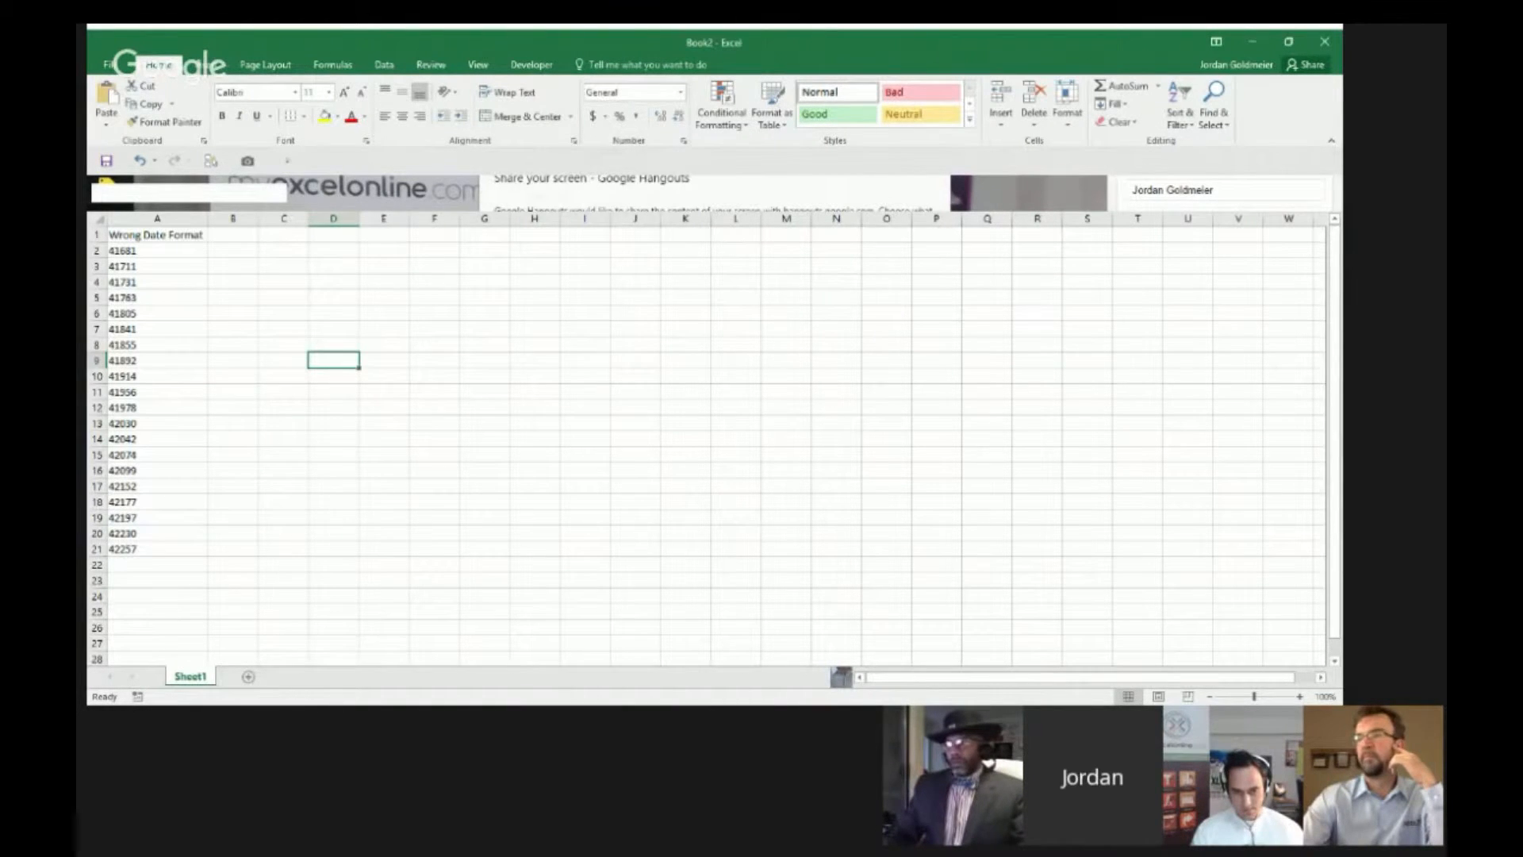
Run Text to Columns with default settings so A2:A21 become real numbers.
left_click(739, 97)
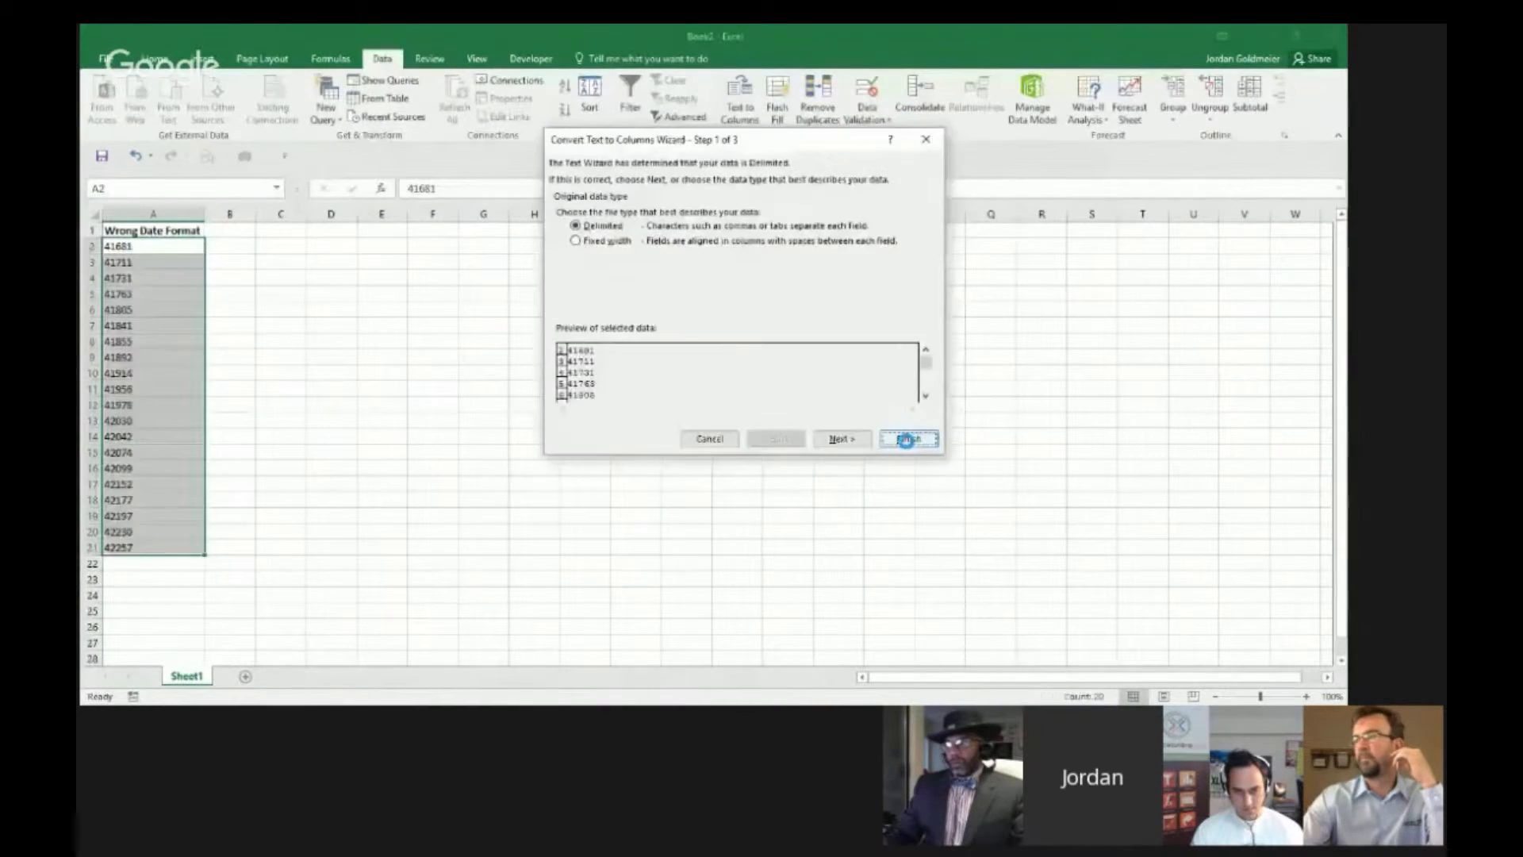
left_click(906, 439)
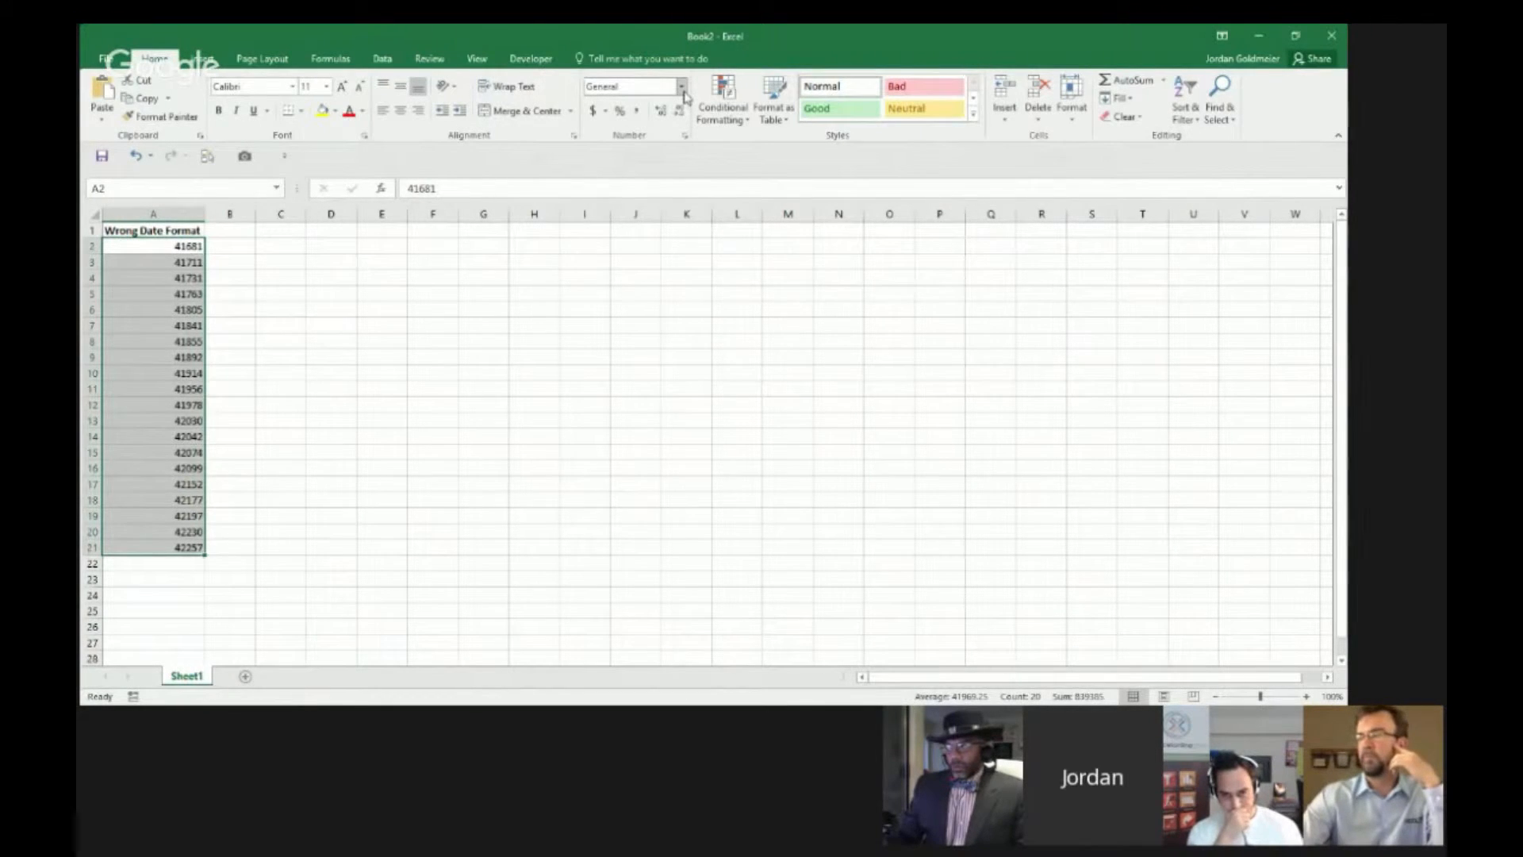
Revert the conversion so A2:A21 return to left-aligned text serial numbers.
left_click(680, 86)
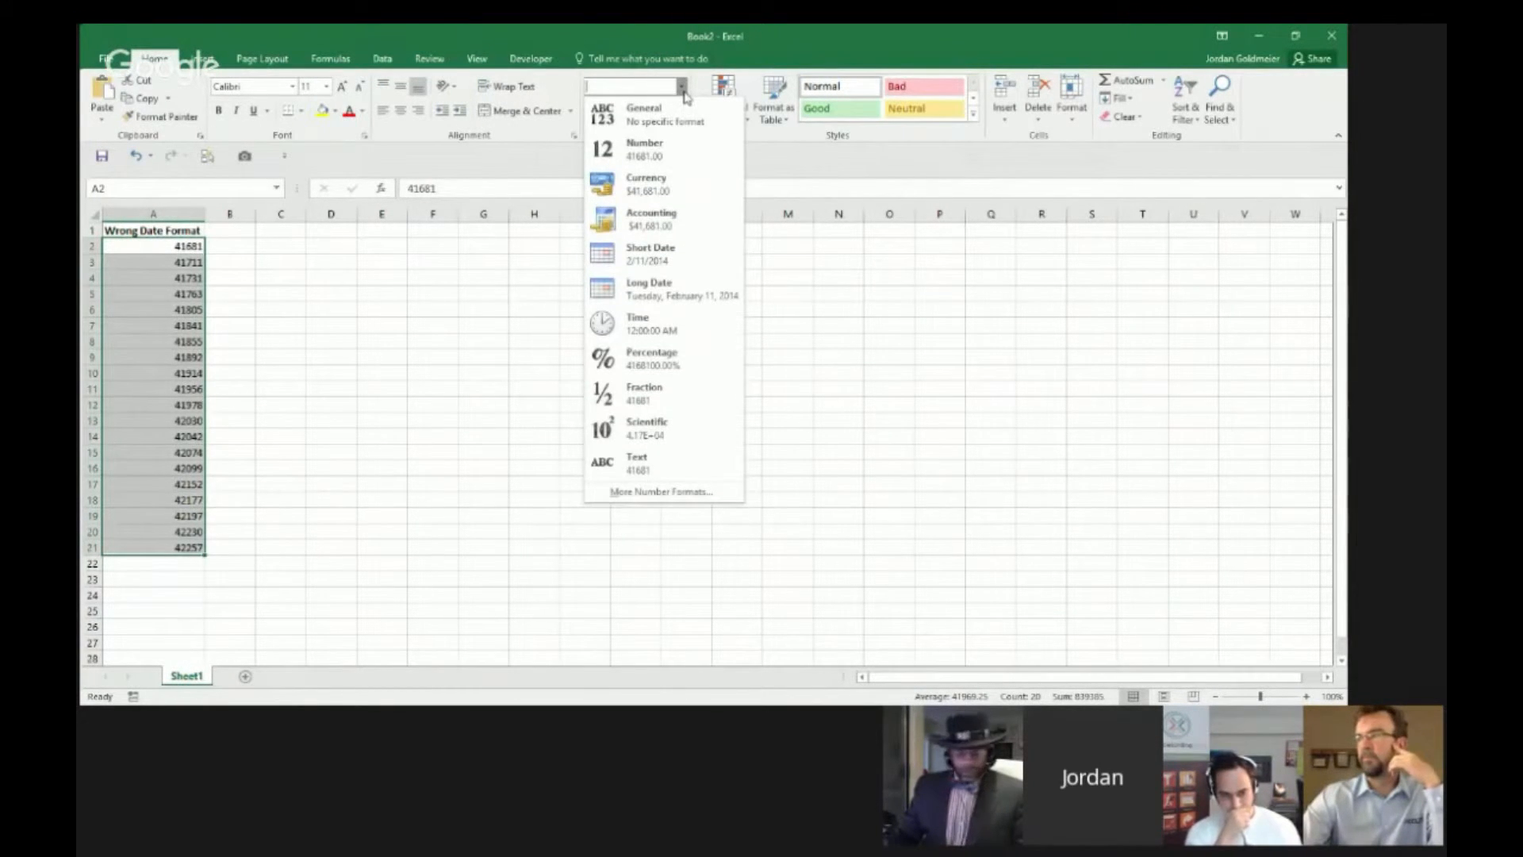
left_click(651, 253)
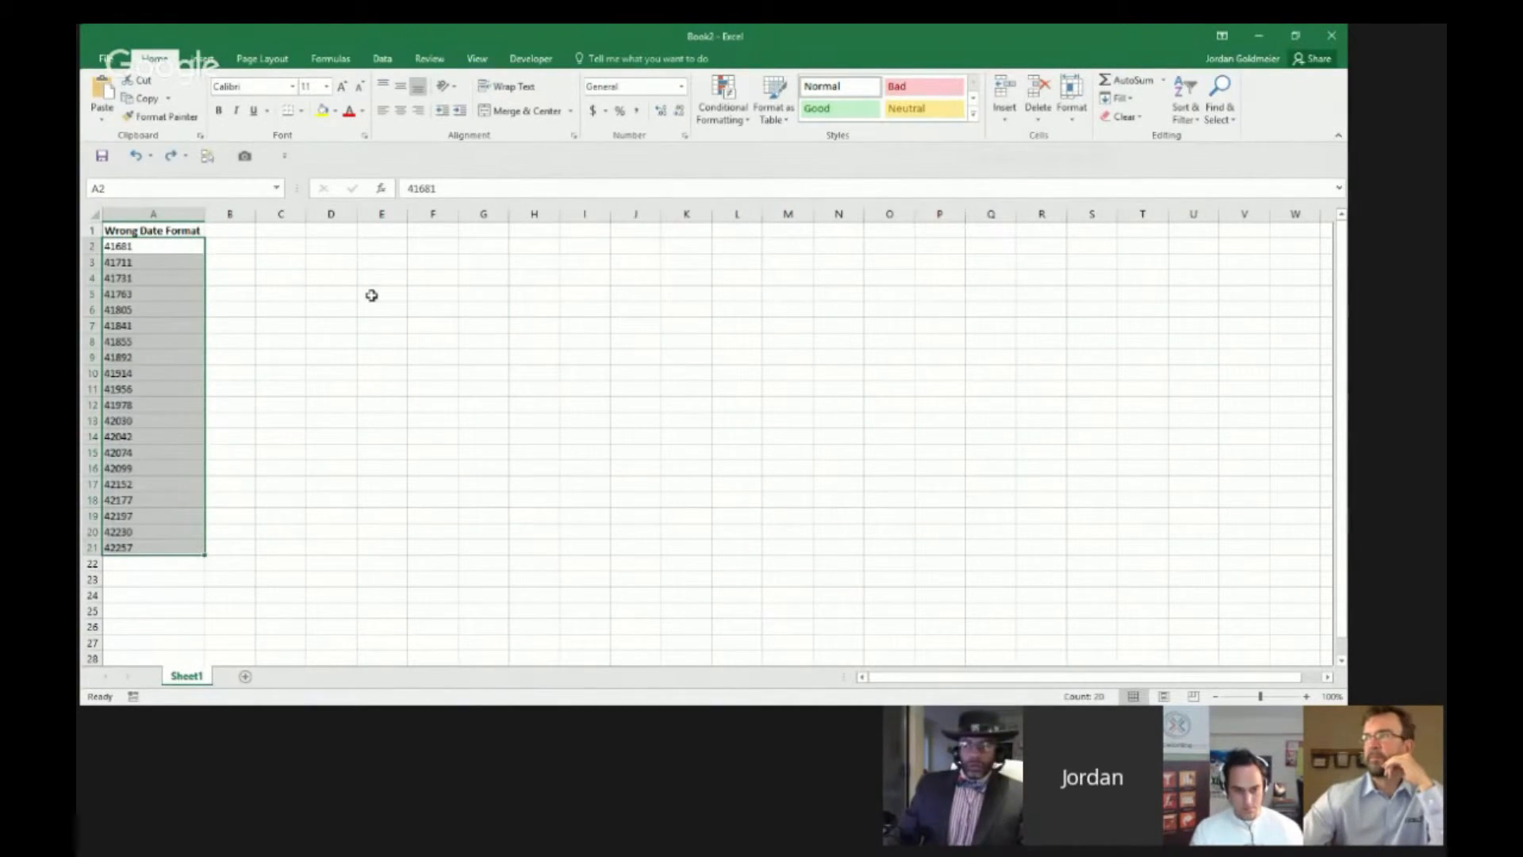
Run Text to Columns again so A2:A21 become right-aligned real numbers.
left_click(382, 57)
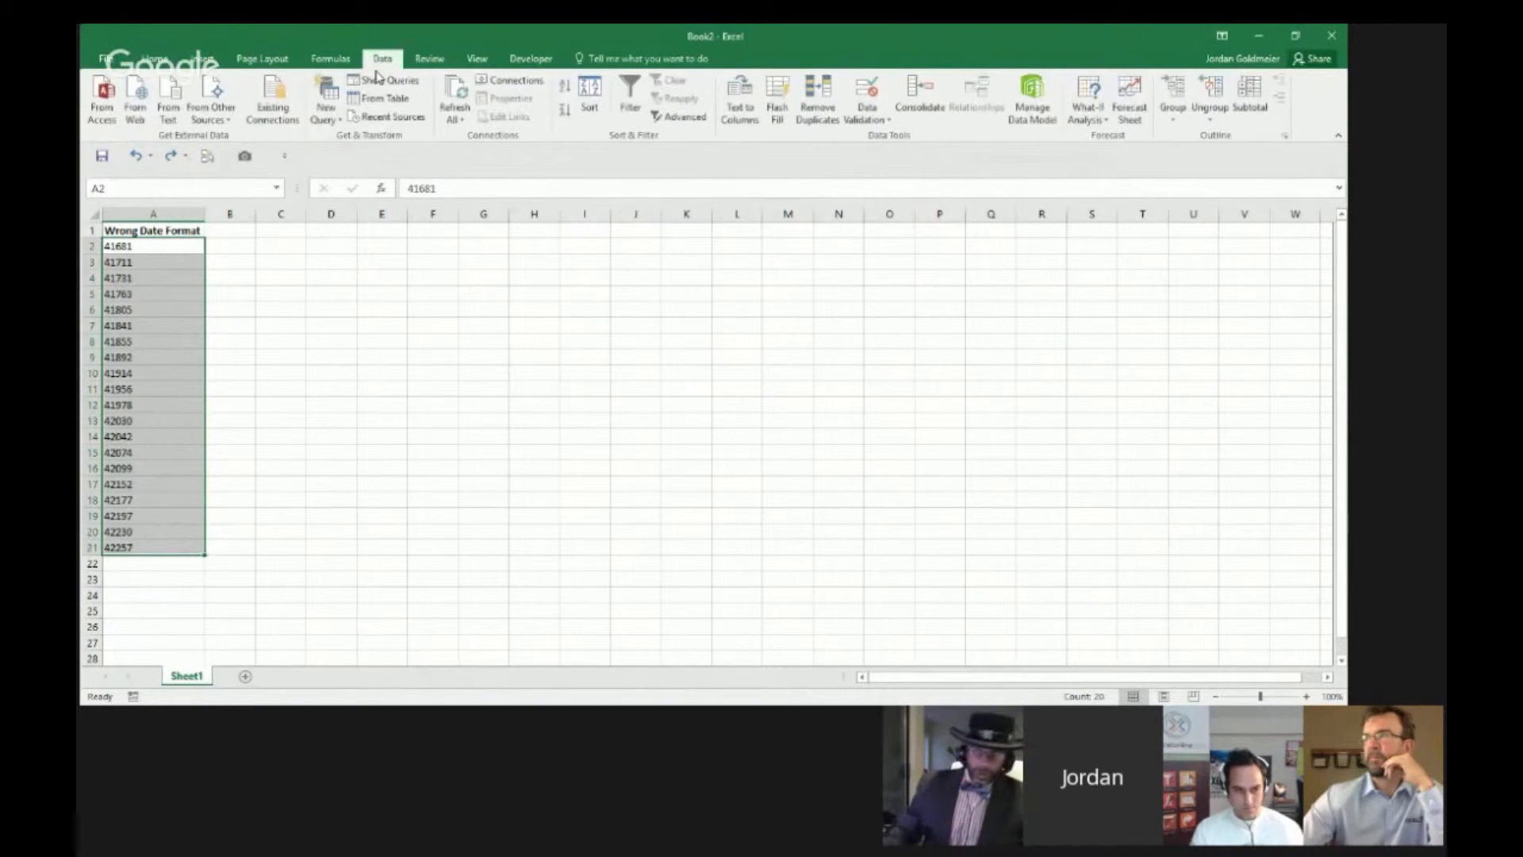
left_click(152, 63)
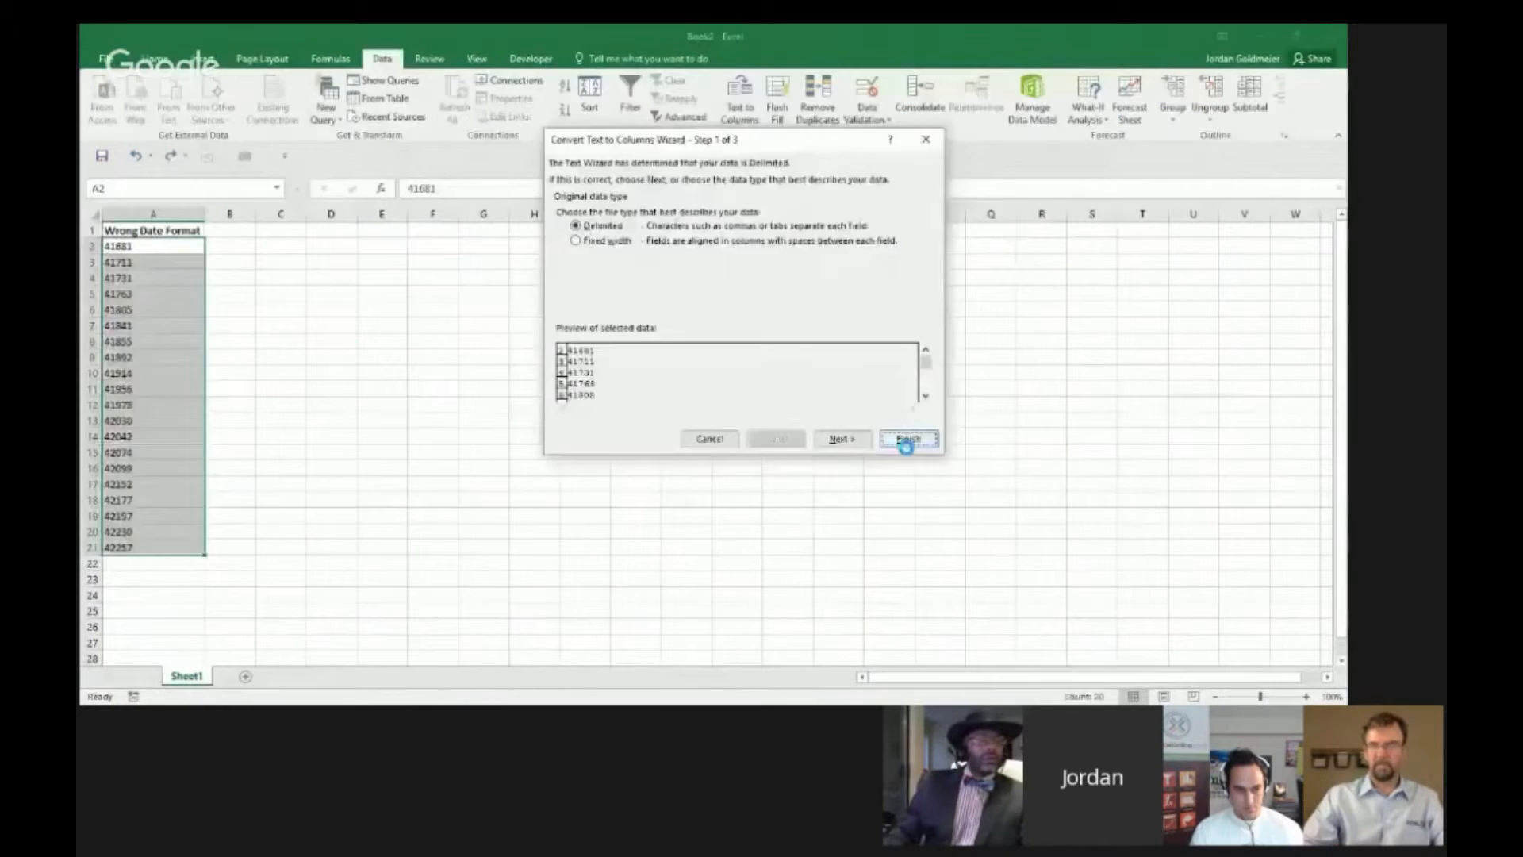
left_click(905, 438)
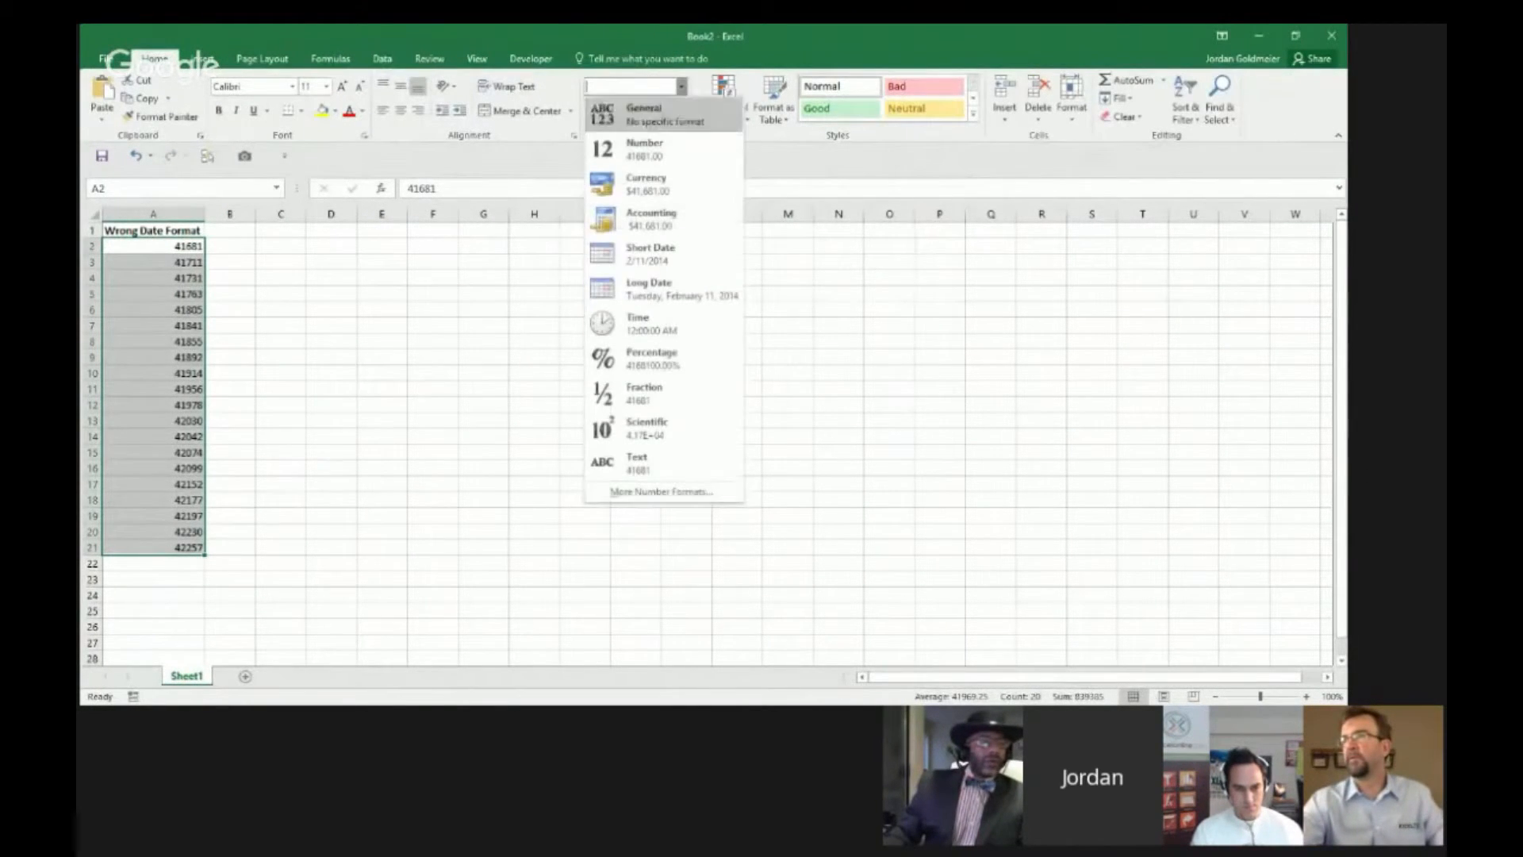
Format A2:A21 as Short Date, showing 2/11/2014 through 9/10/2015.
left_click(651, 254)
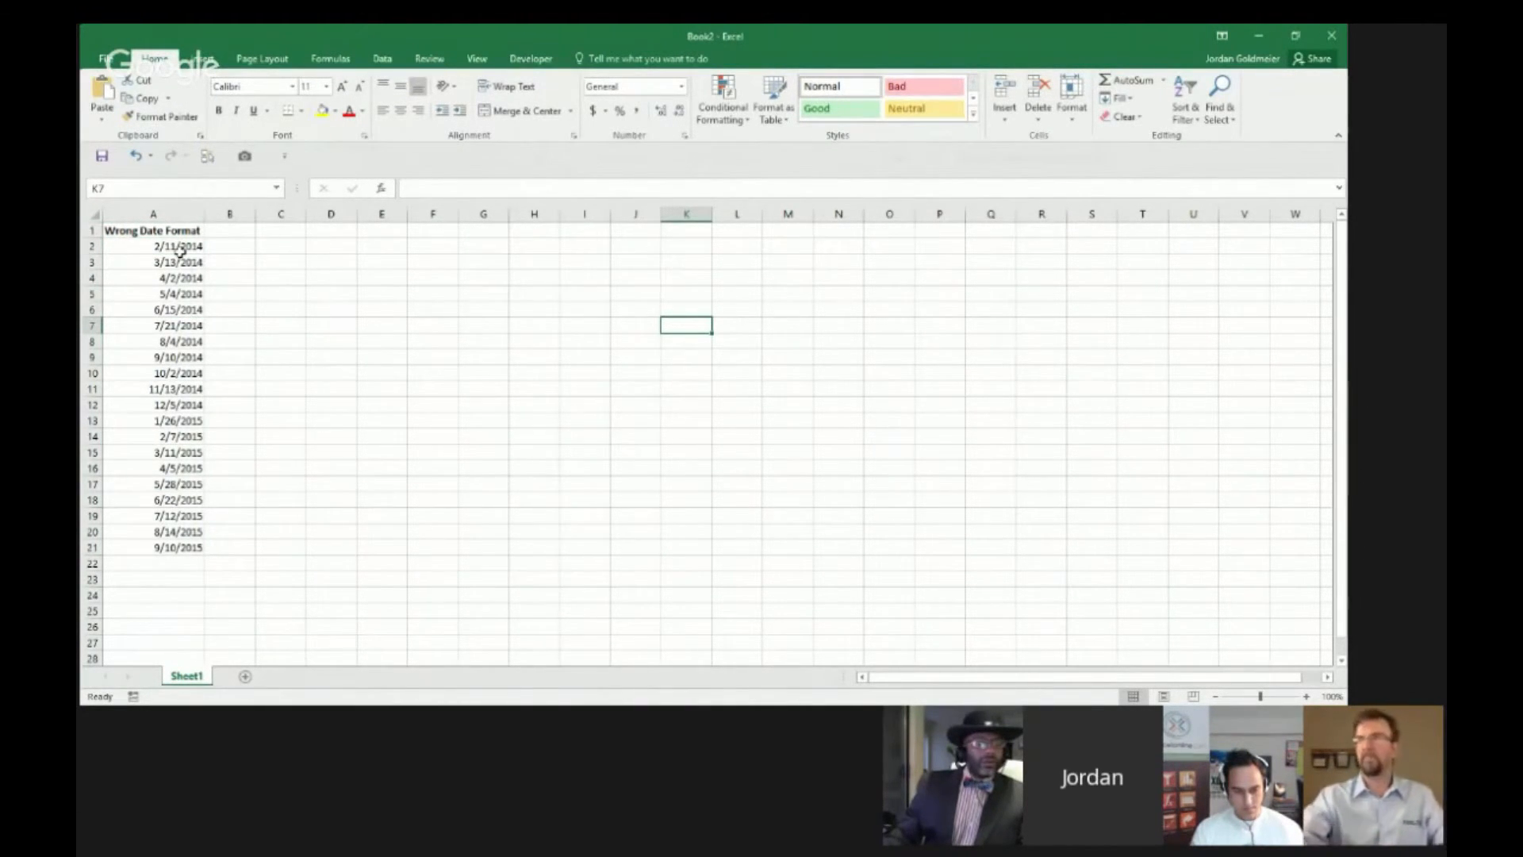
mouse_move(531, 465)
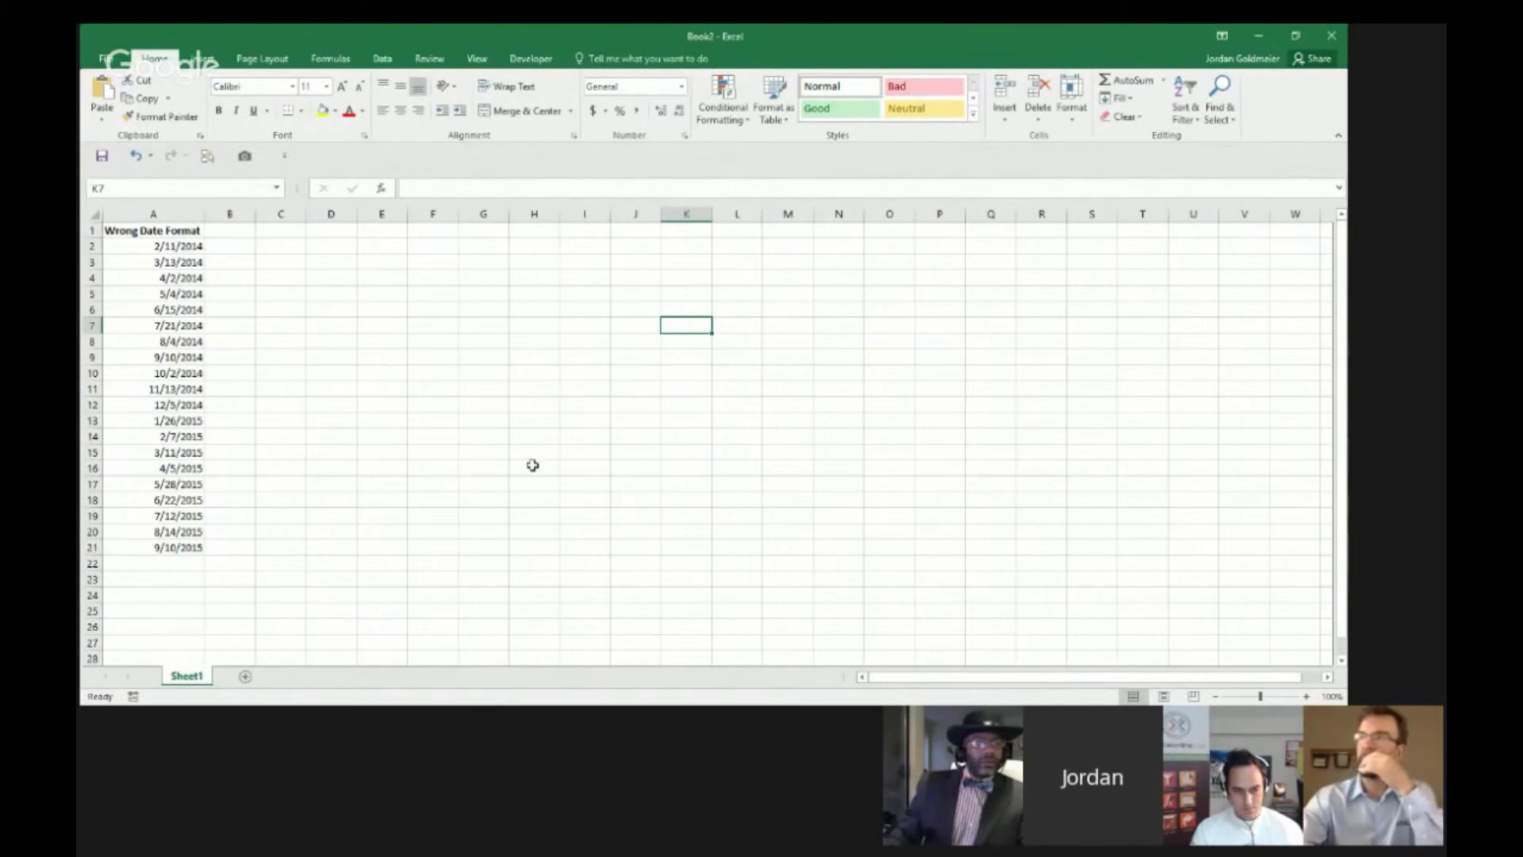